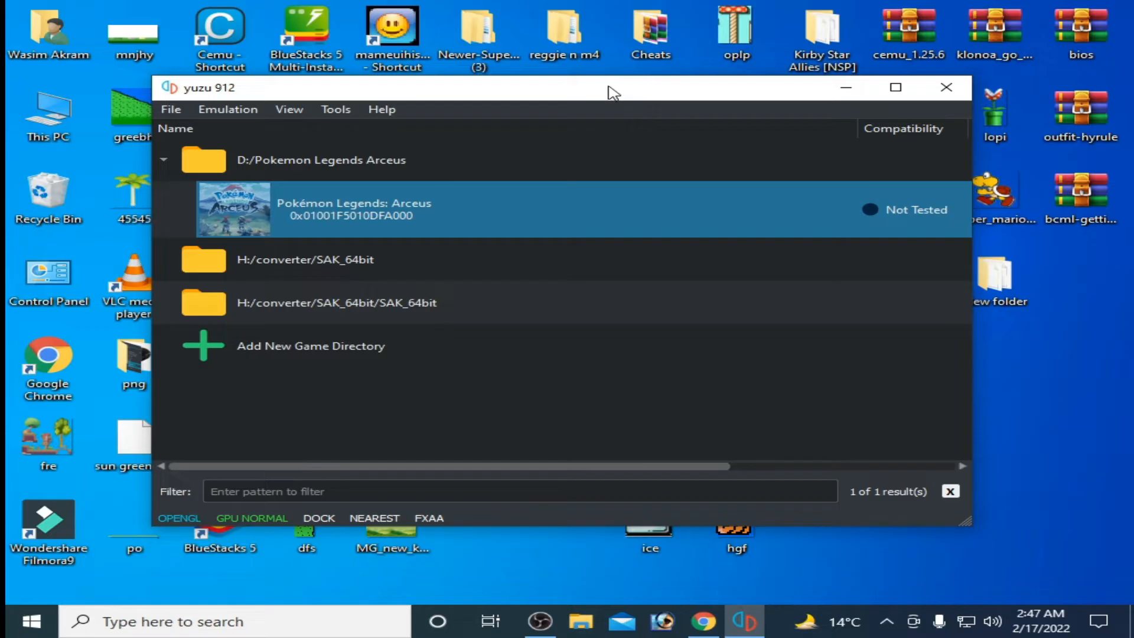
- Start Pokémon Legends: Arceus from the game list and respond to the prompt
double_click(353, 208)
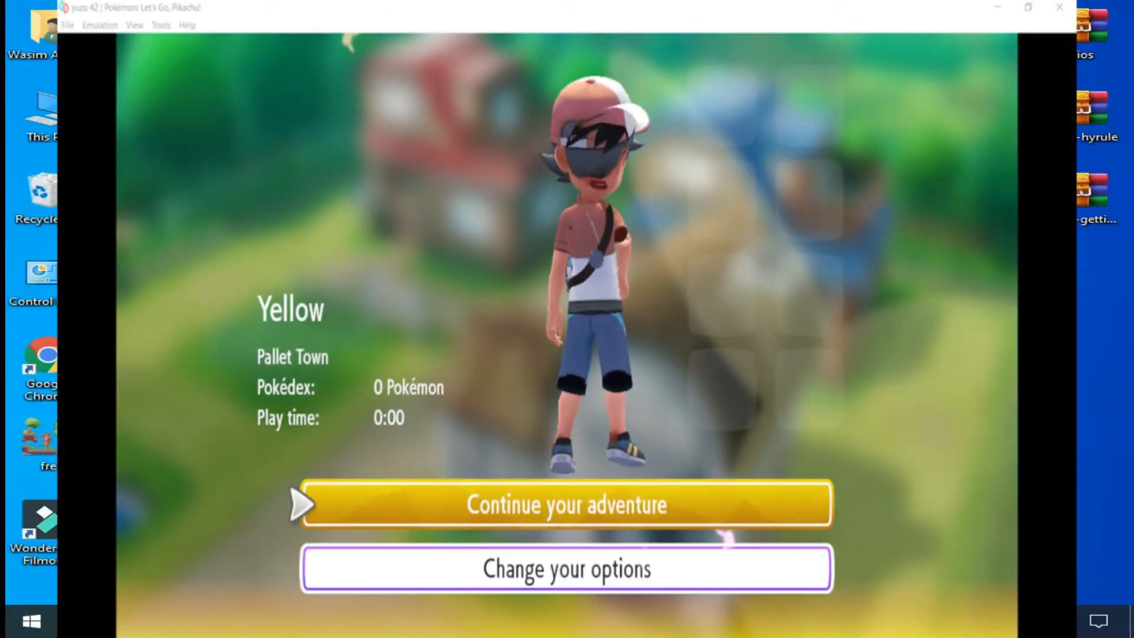
click(567, 504)
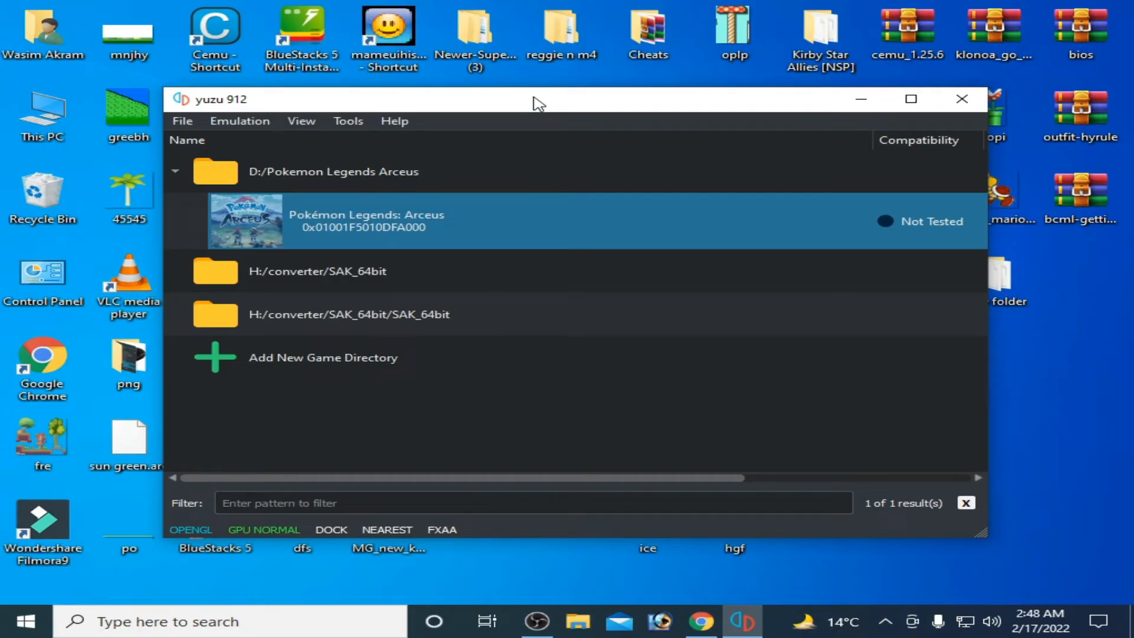
mouse_move(246, 116)
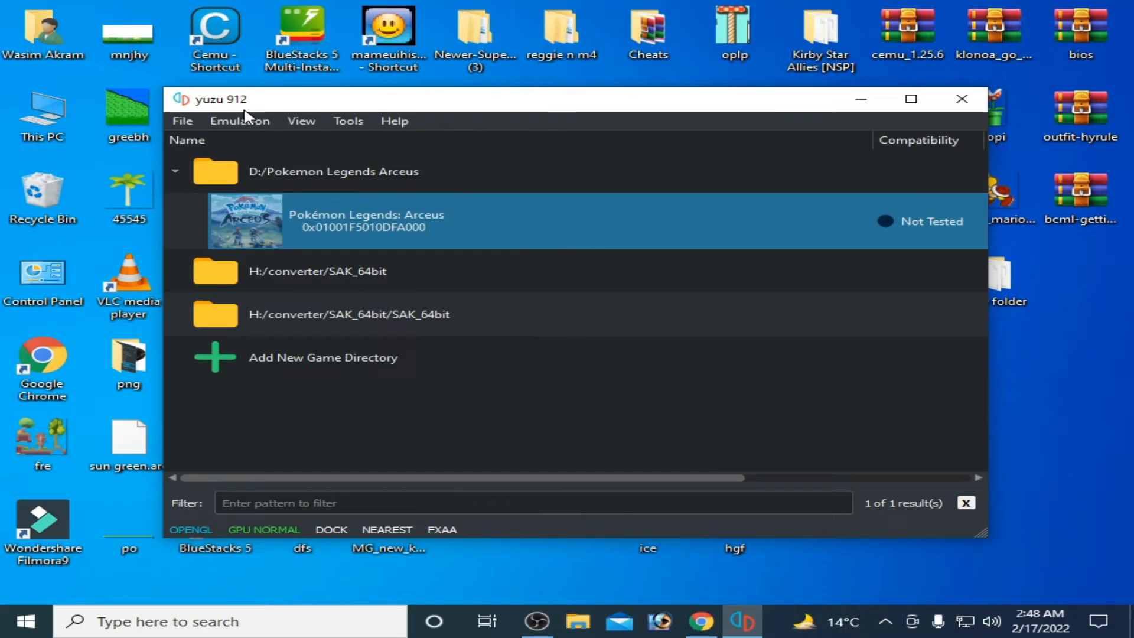
mouse_move(357, 106)
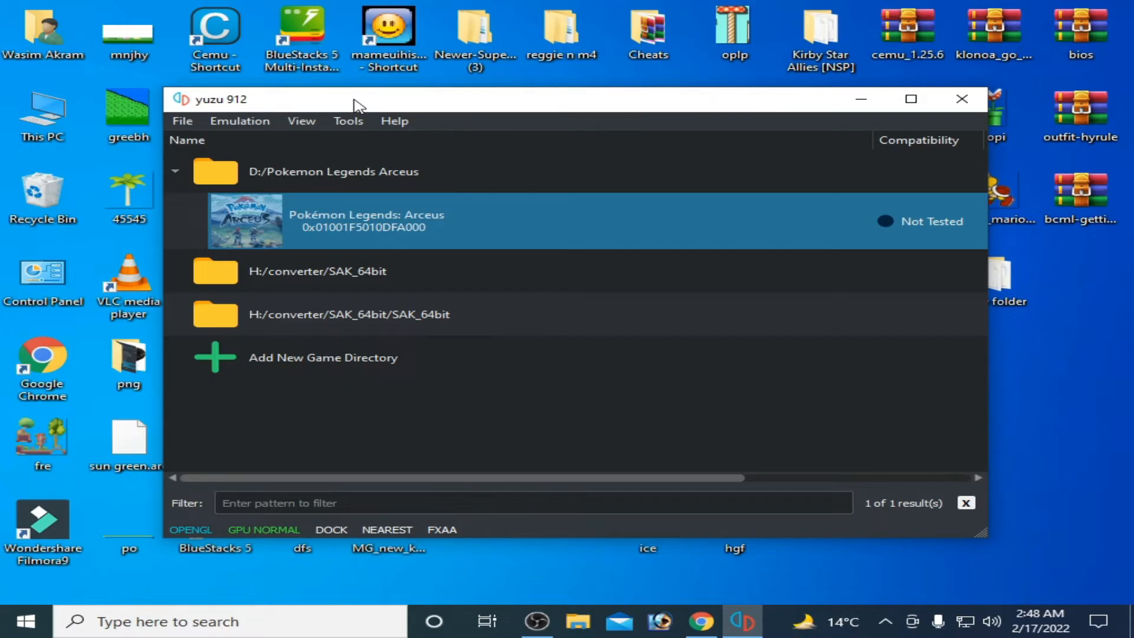
mouse_move(242, 110)
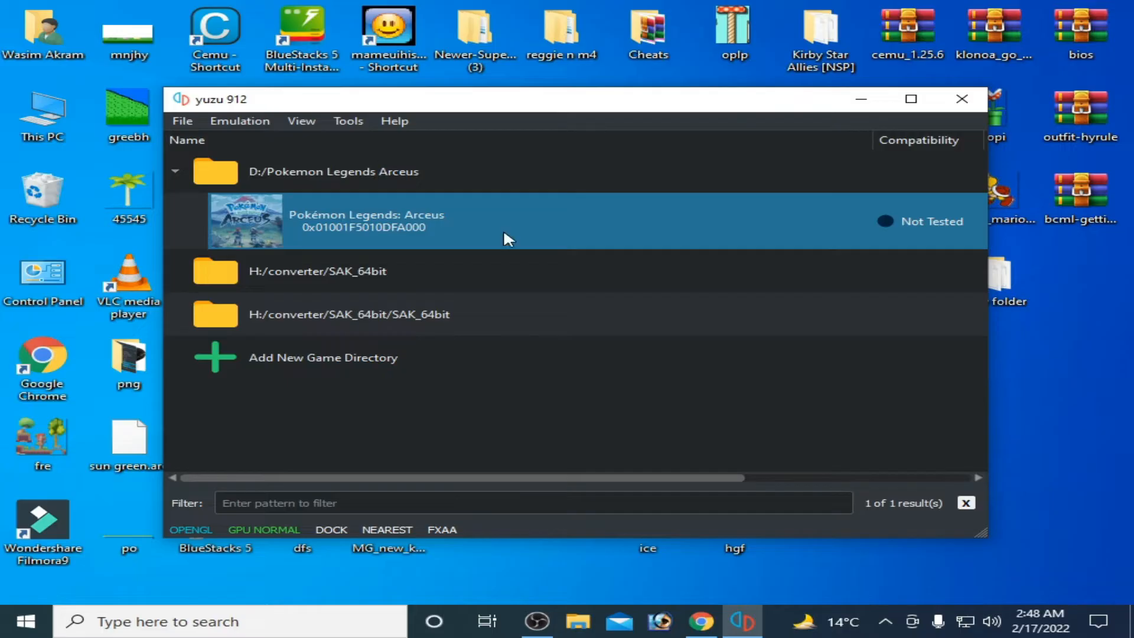
mouse_move(230, 102)
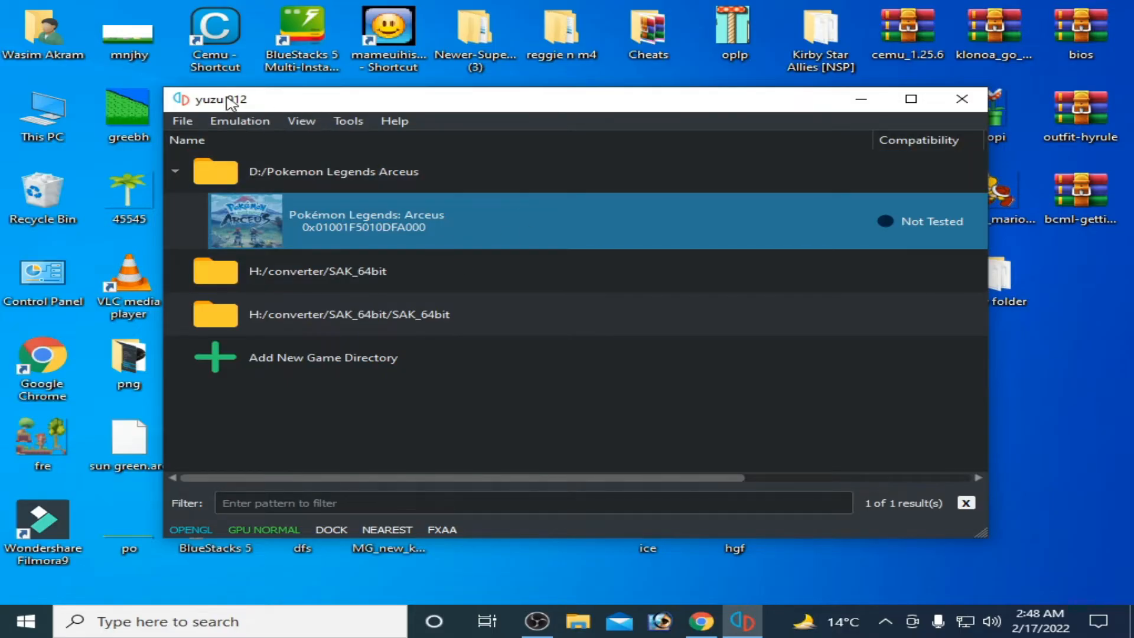
mouse_move(268, 111)
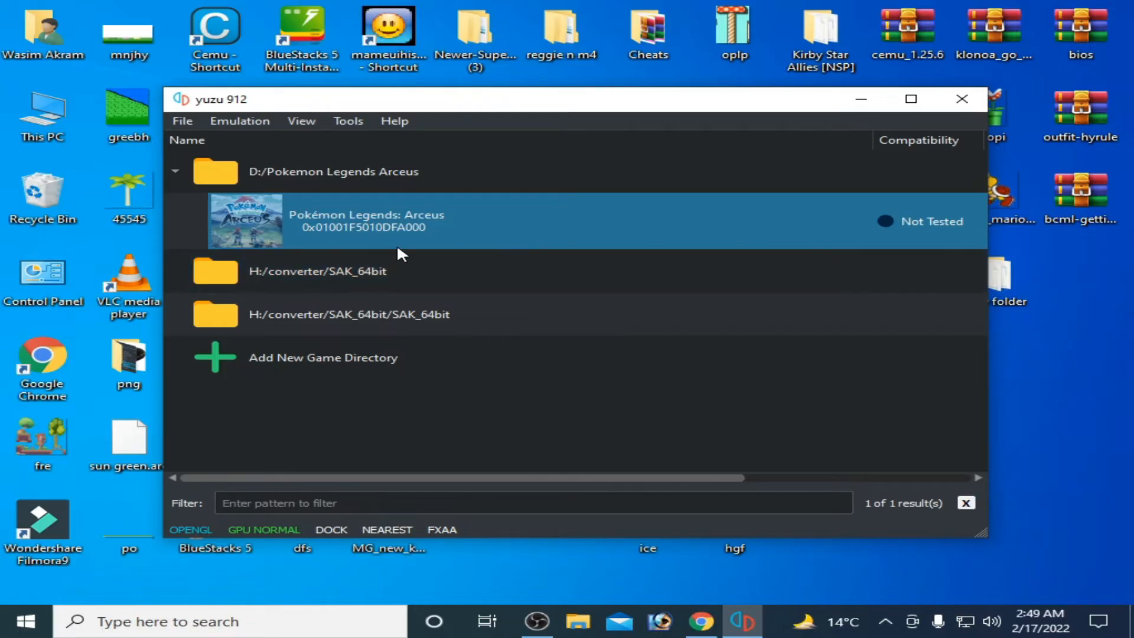
mouse_move(388, 239)
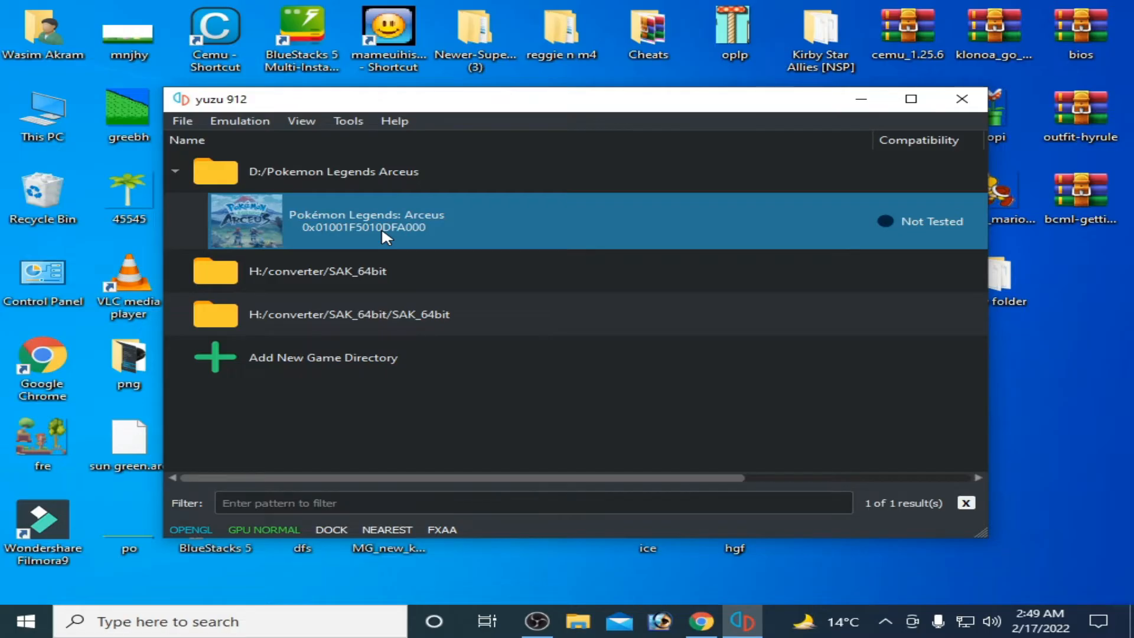
- Delete the LoD_wip_v2.1 and sky mod folders, leaving the mod folder empty, and close Explorer
right_click(382, 221)
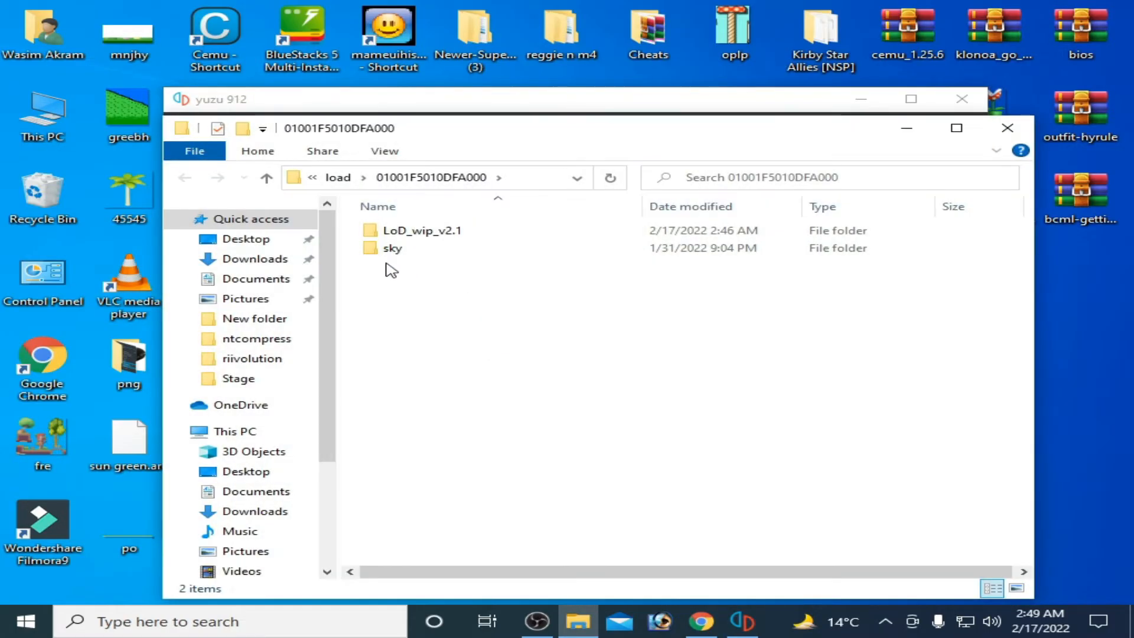
right_click(423, 231)
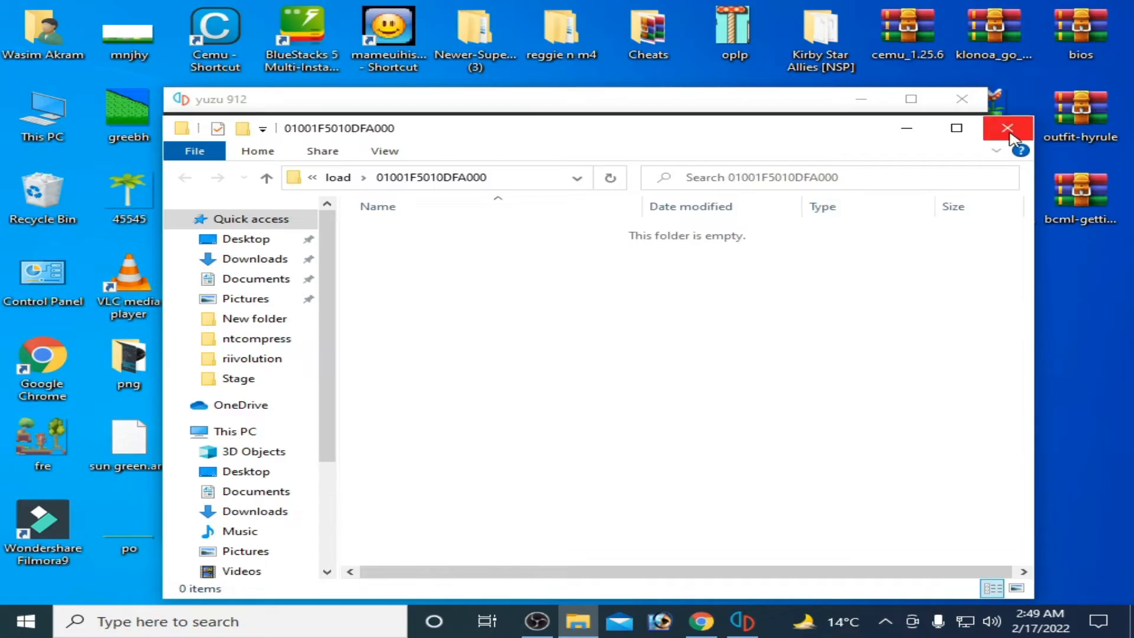
click(1006, 127)
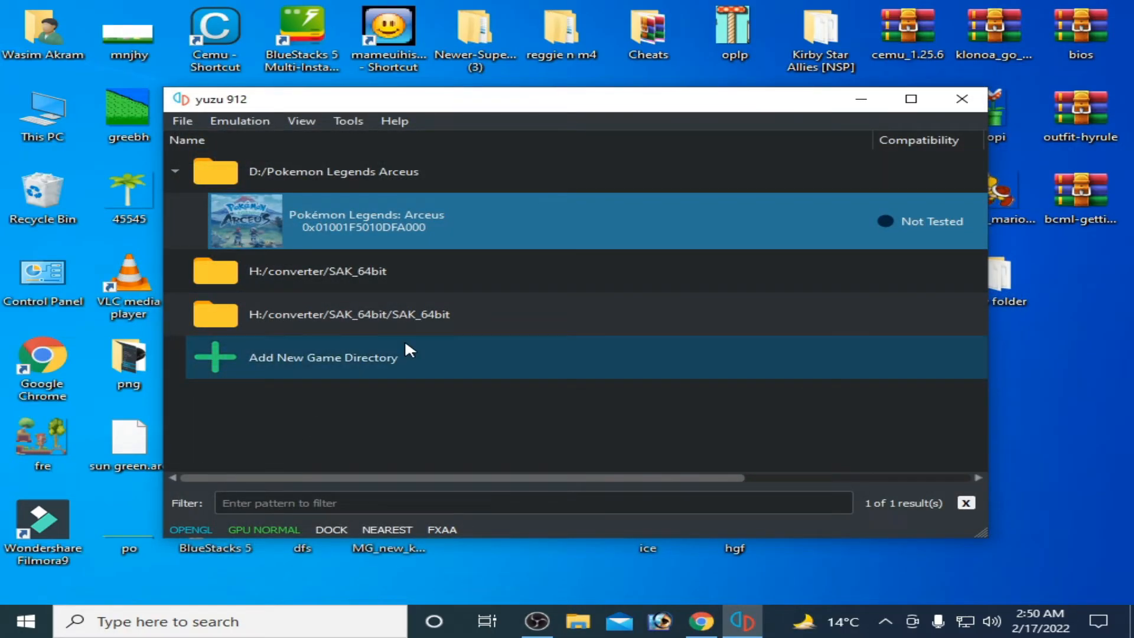
mouse_move(487, 315)
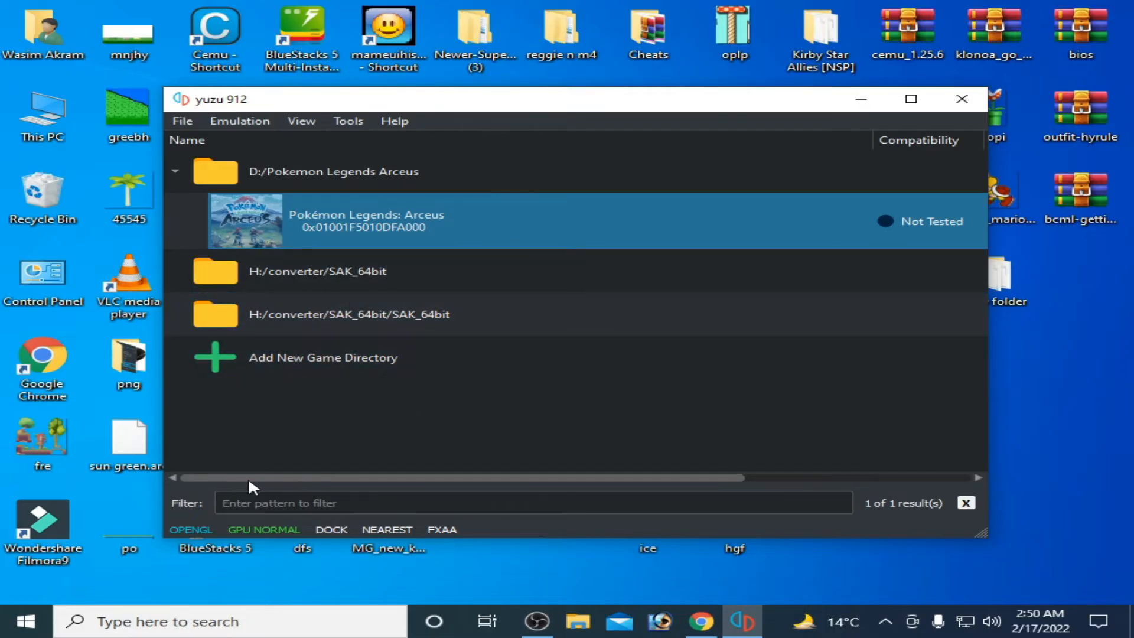
- Show the Emulation menu with its Configure option
click(316, 271)
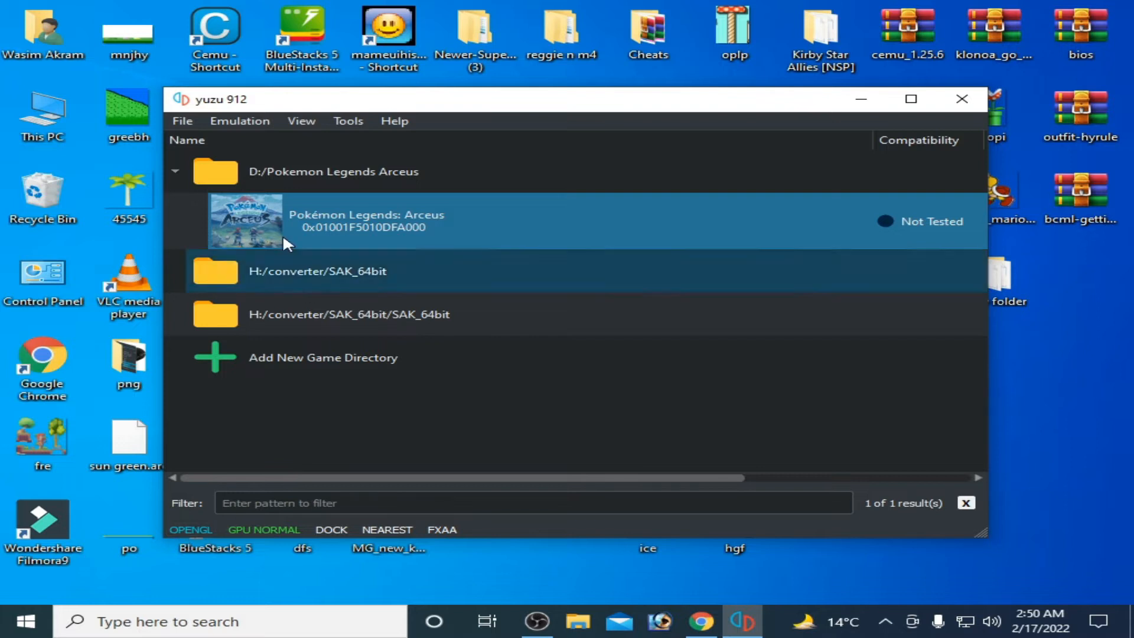
click(240, 121)
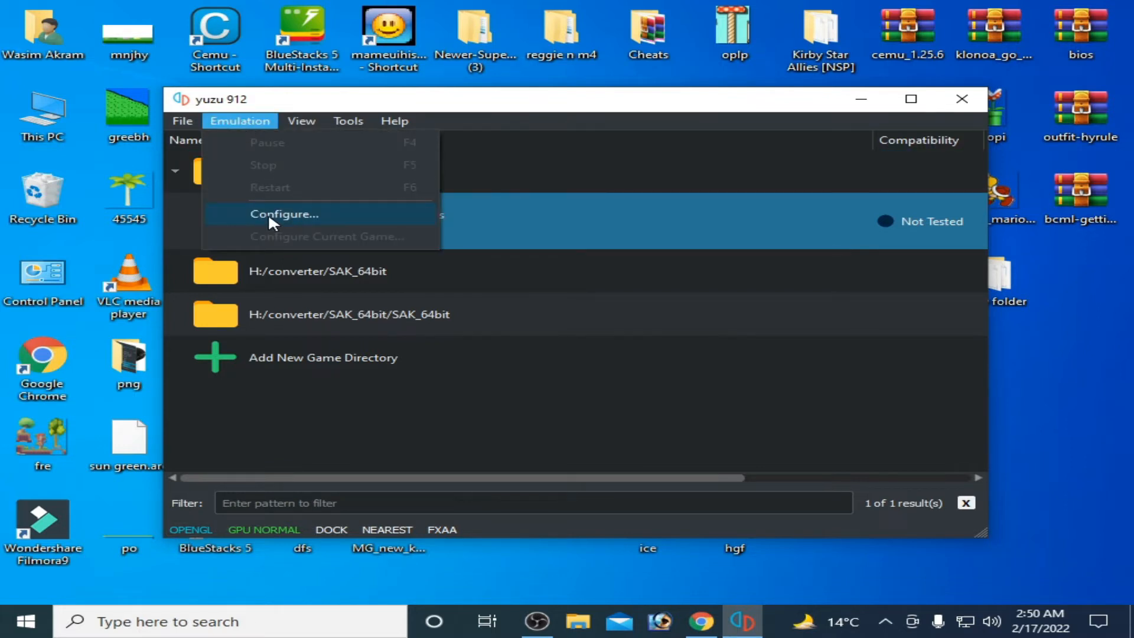
- In the Graphics configuration, keep Vulkan as the graphics API
click(283, 213)
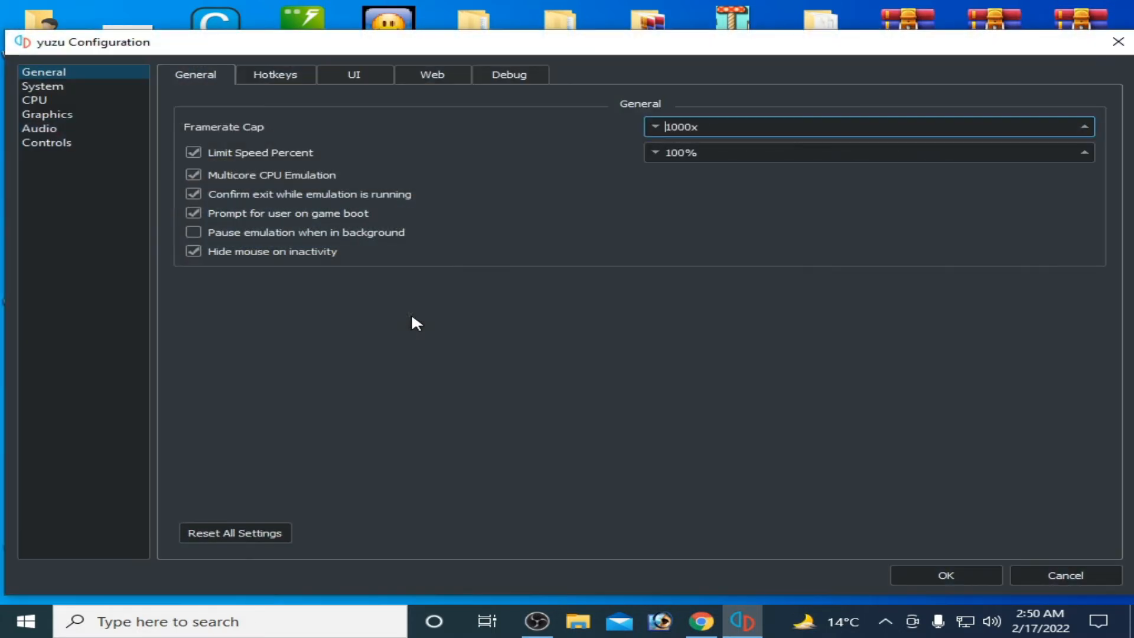
click(48, 114)
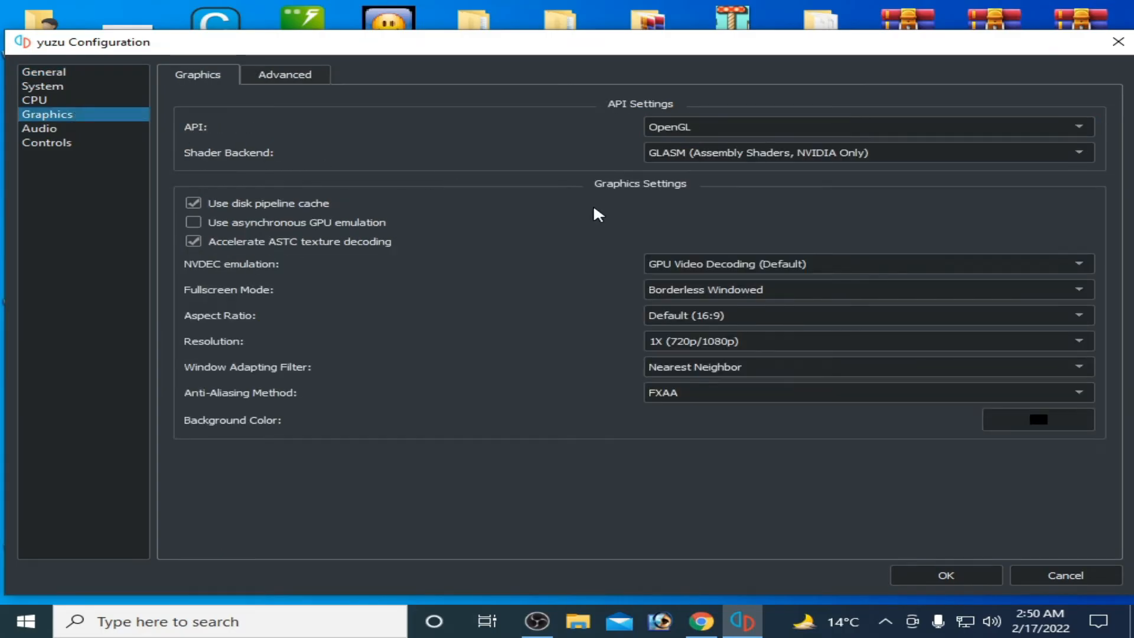
click(861, 127)
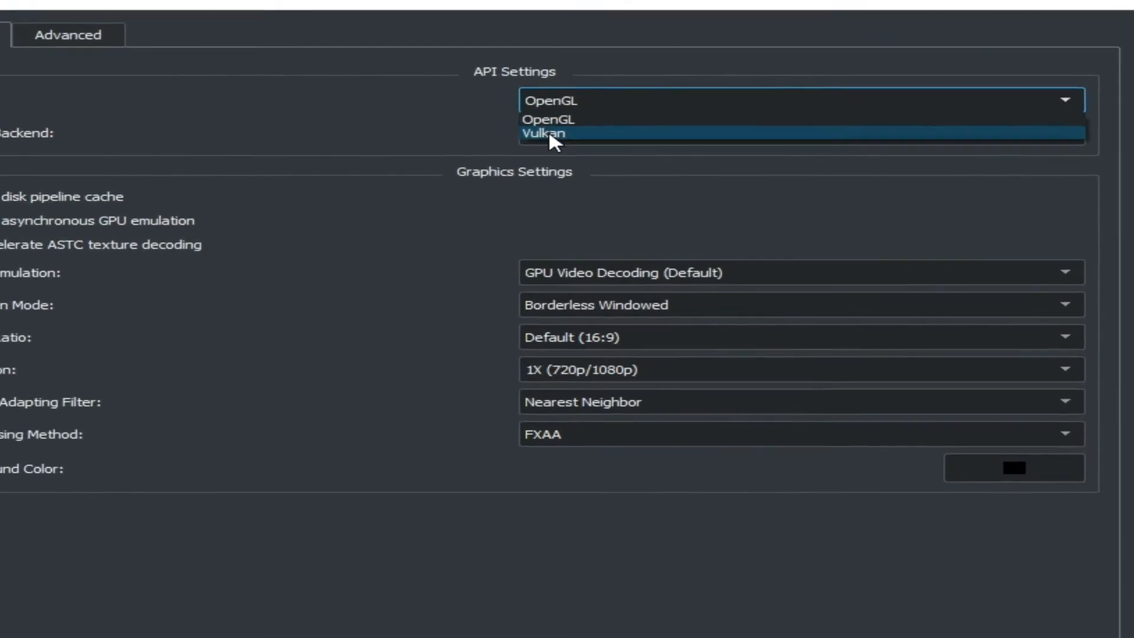
click(543, 133)
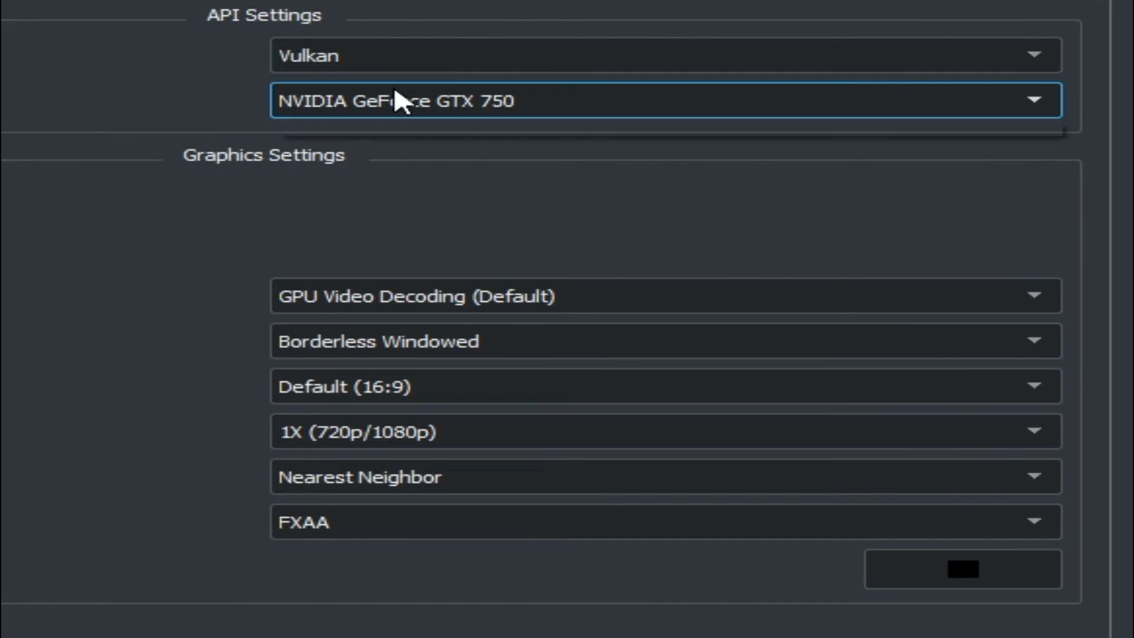
mouse_move(235, 149)
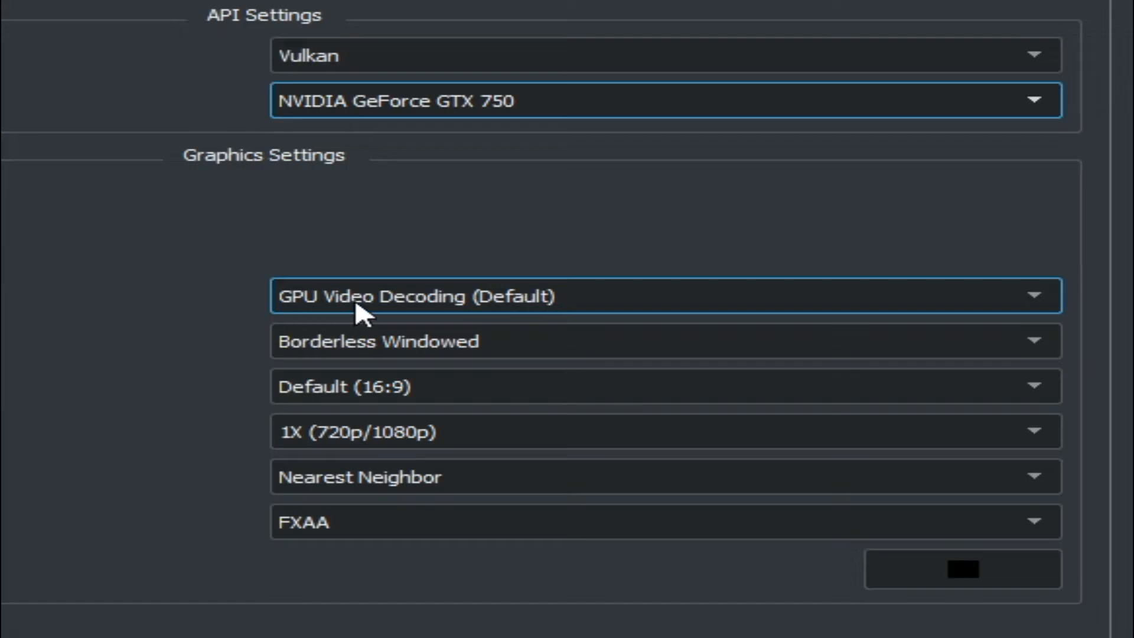
mouse_move(361, 432)
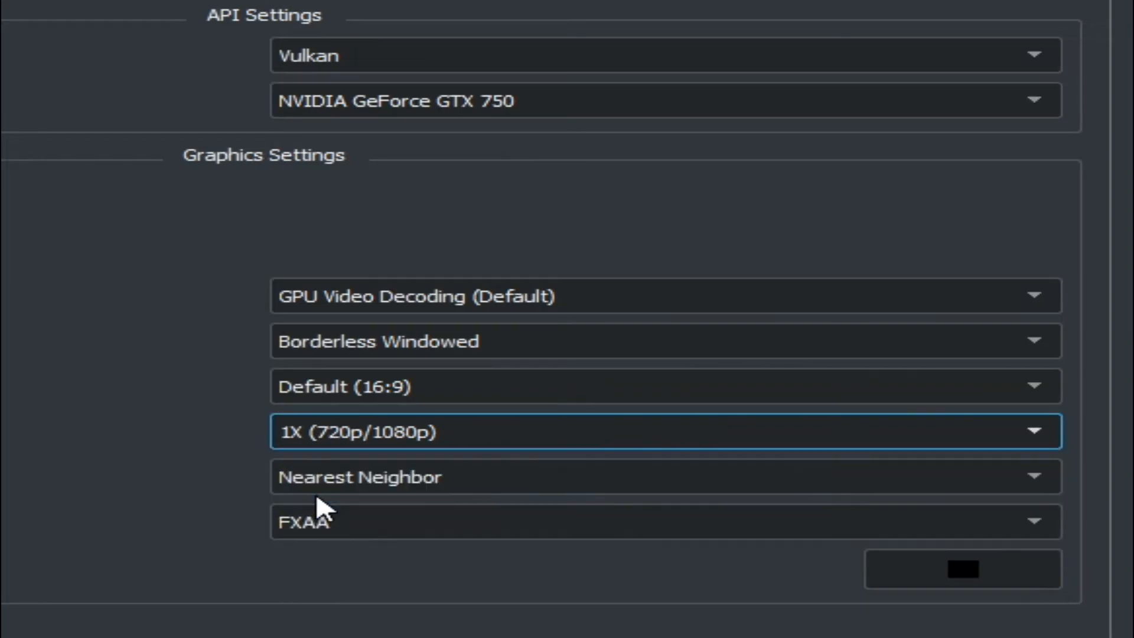
mouse_move(358, 450)
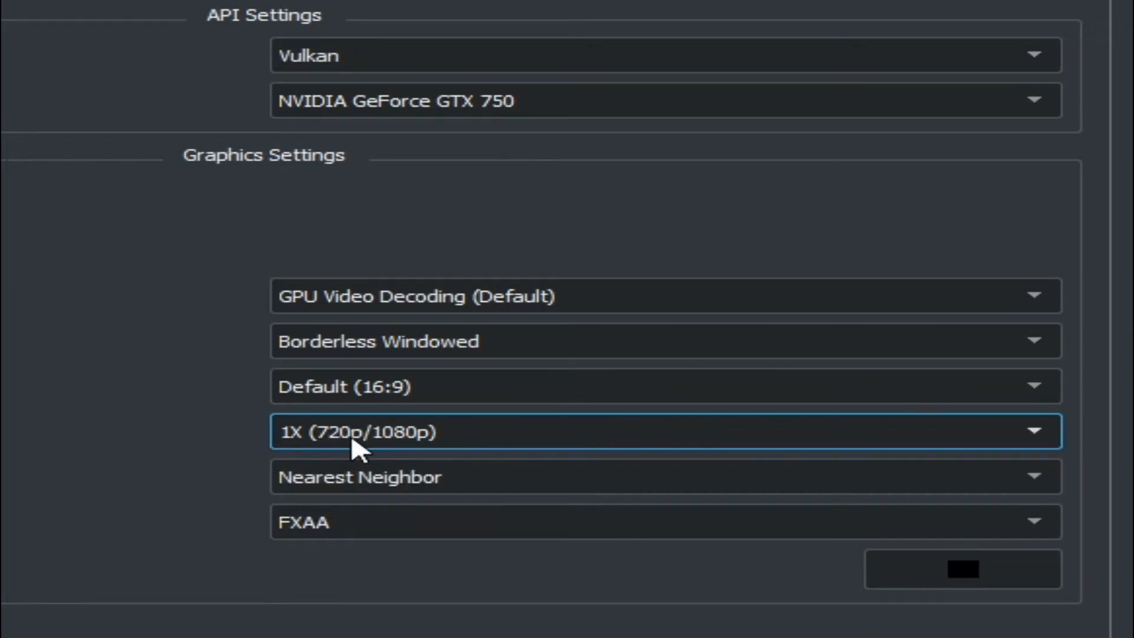
mouse_move(477, 477)
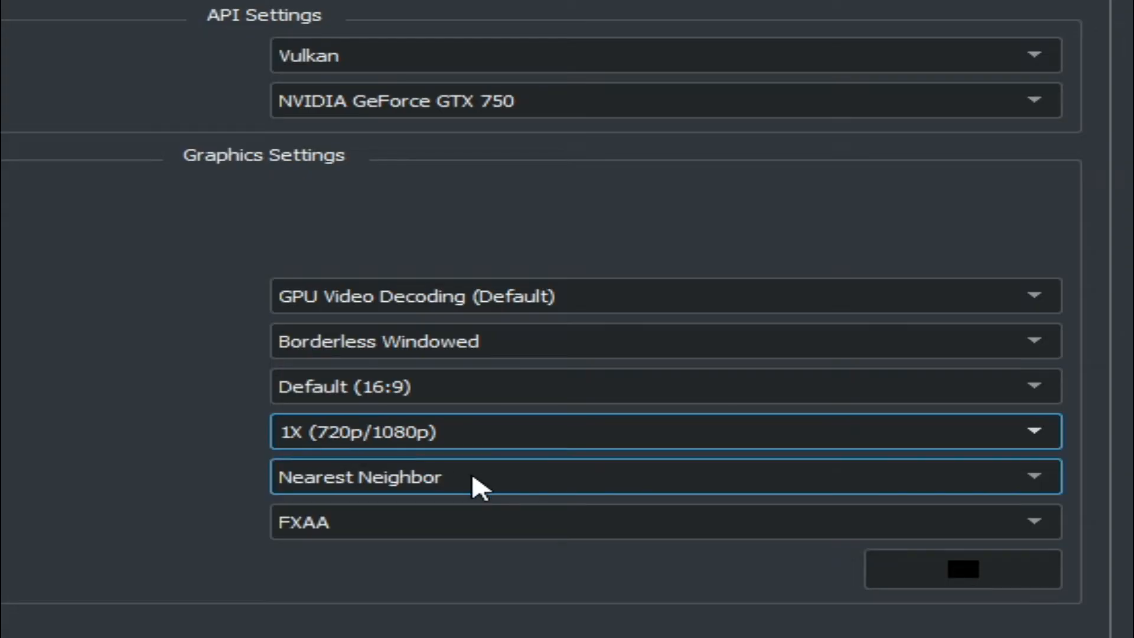
- Set the window adapting filter to Bilinear and the anti-aliasing method to None
click(650, 476)
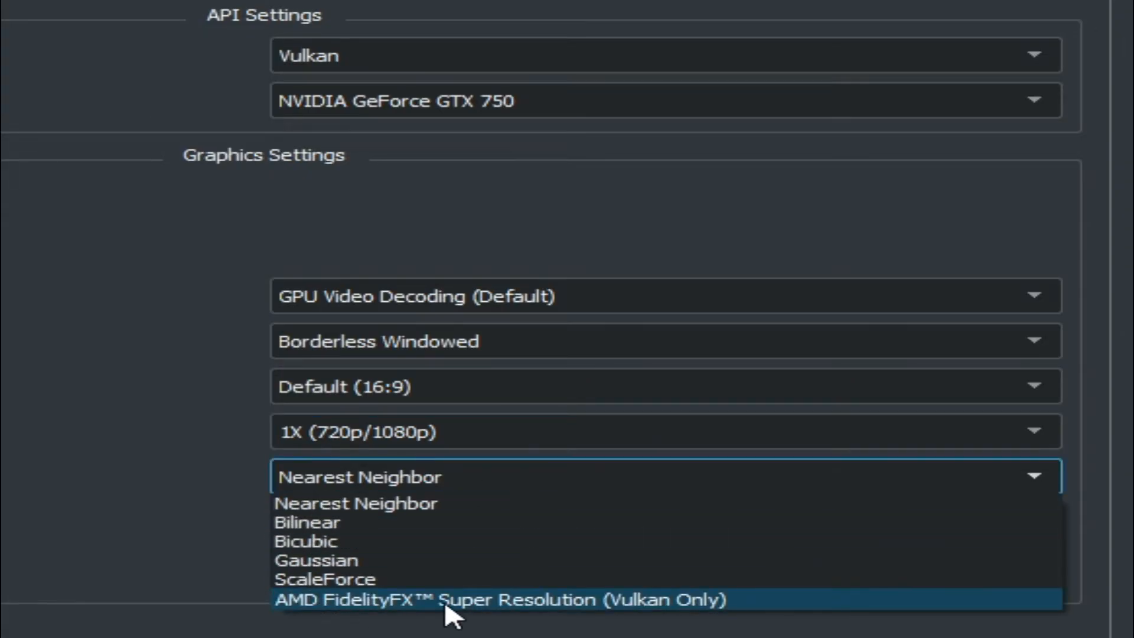
click(497, 599)
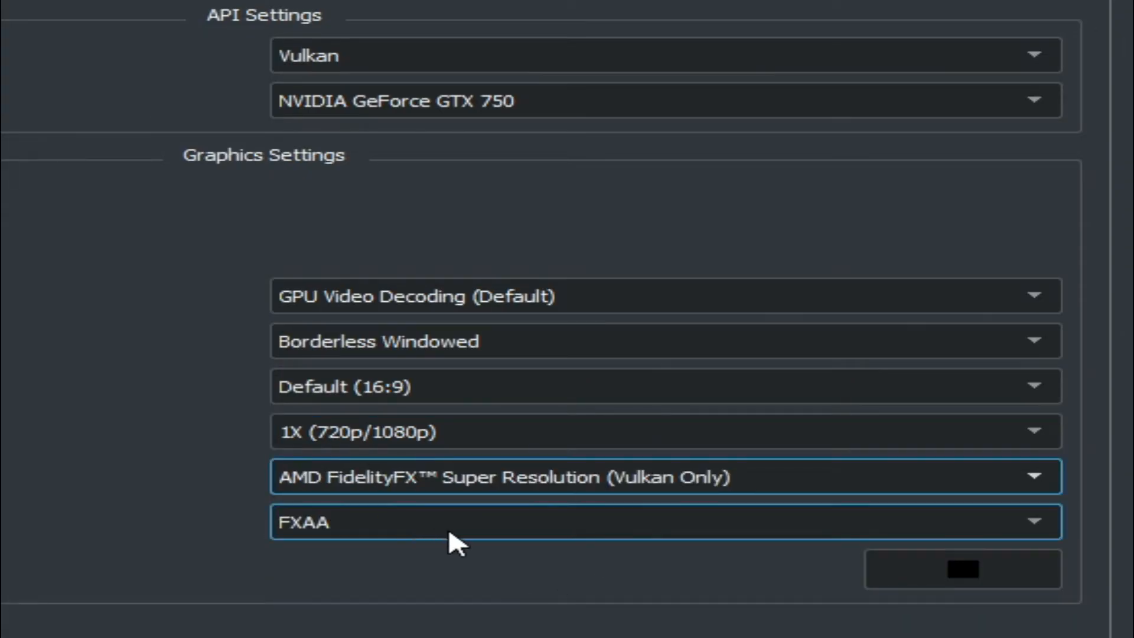
click(665, 521)
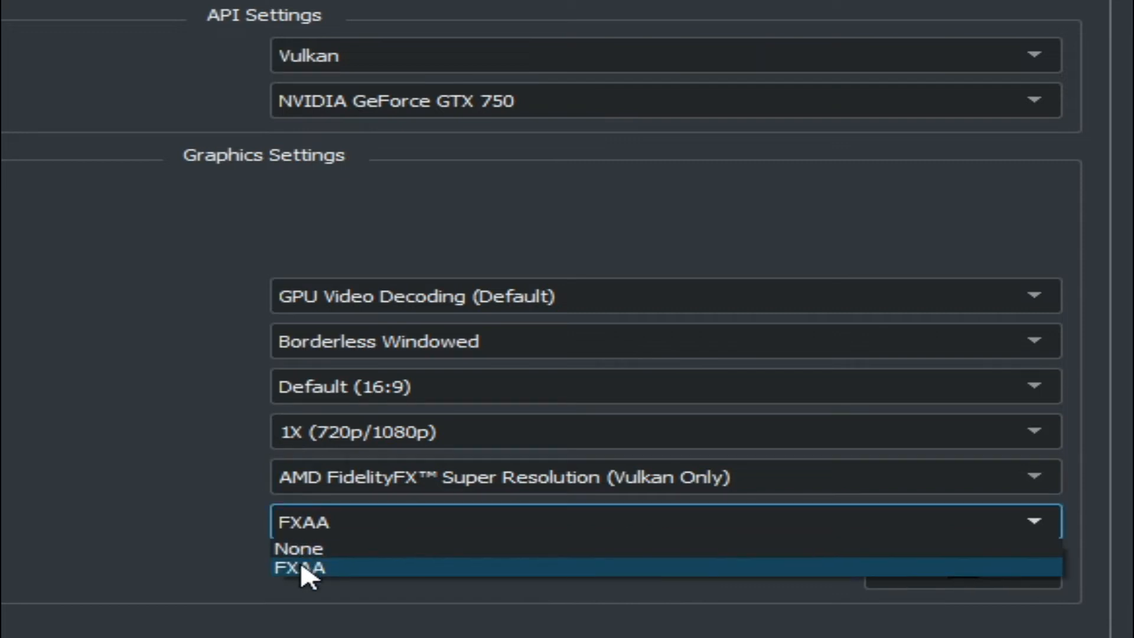
click(300, 568)
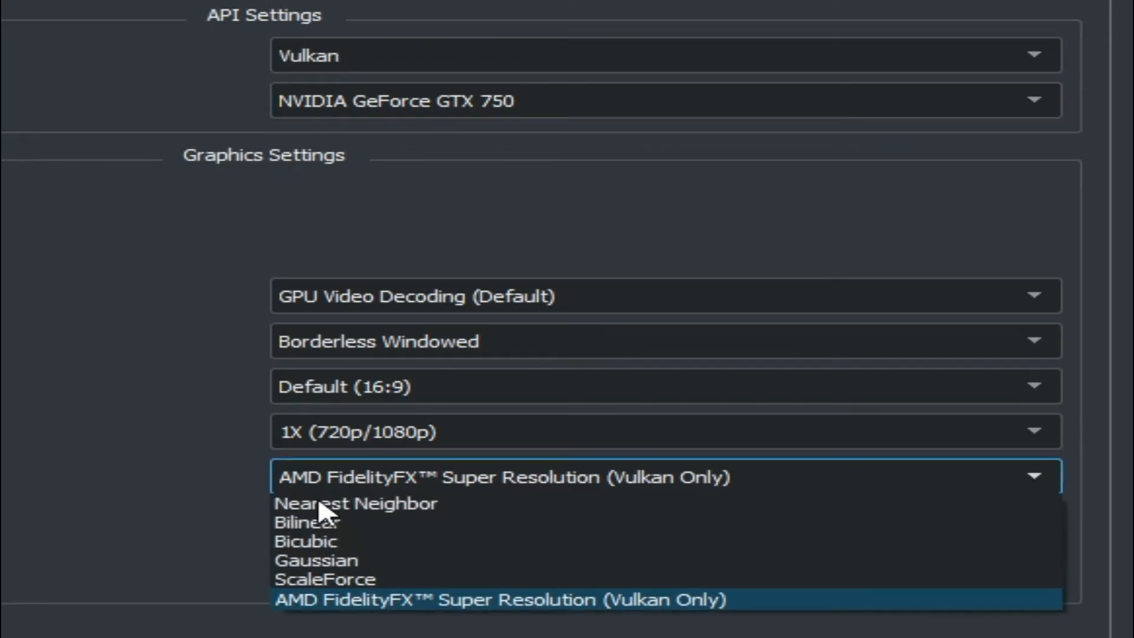
click(309, 522)
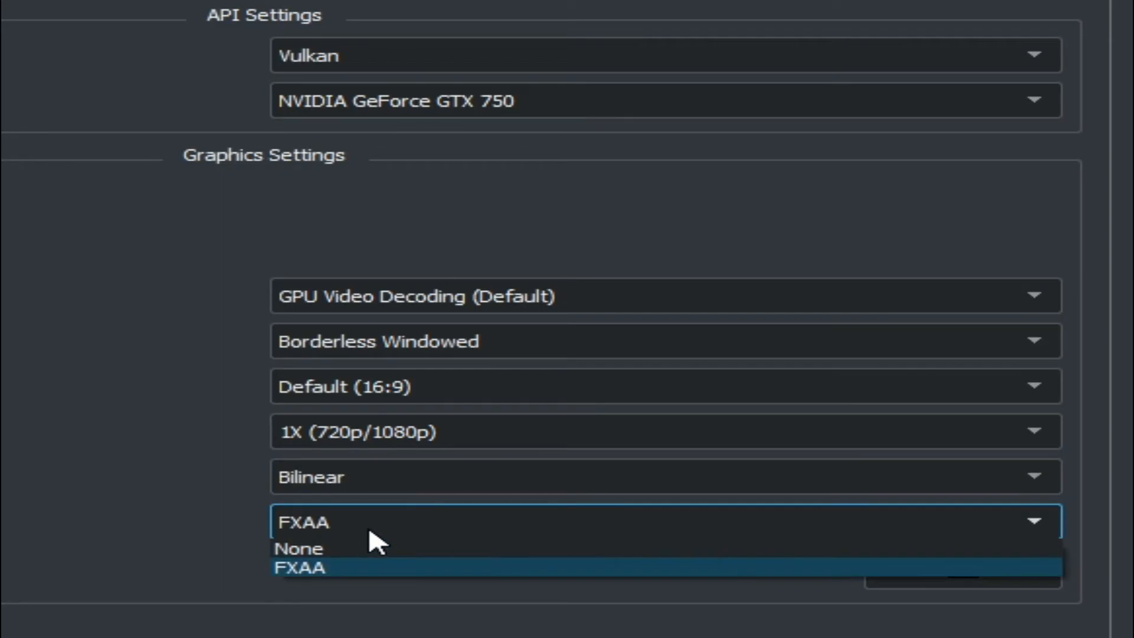
click(299, 548)
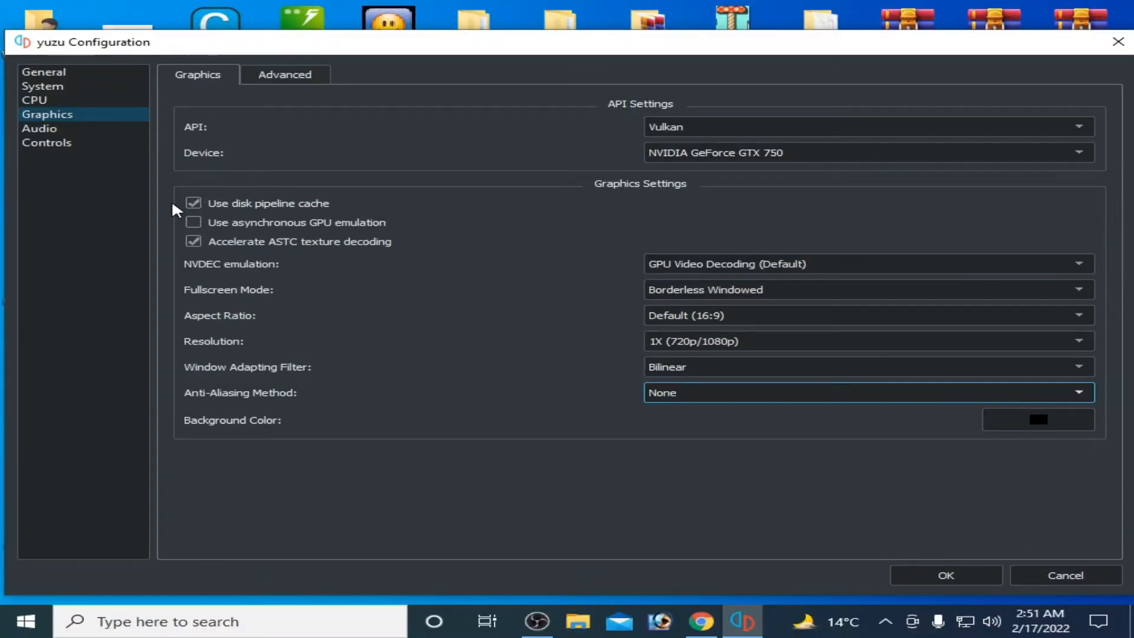
- Enable asynchronous GPU emulation, keep Advanced accuracy level at Normal, and save with OK
click(192, 222)
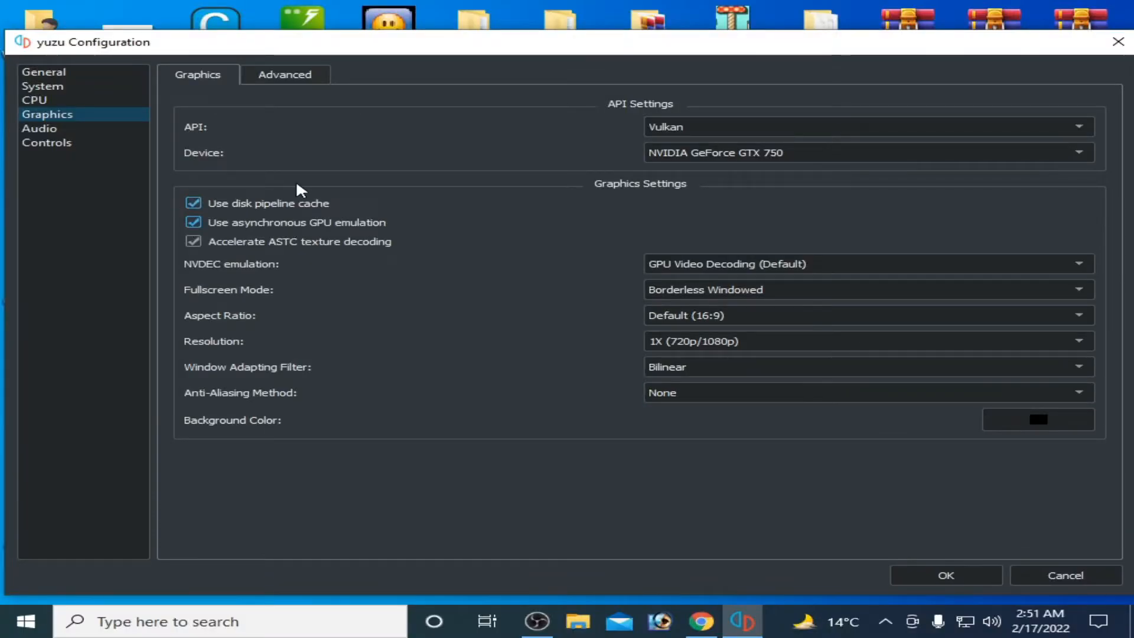
click(285, 74)
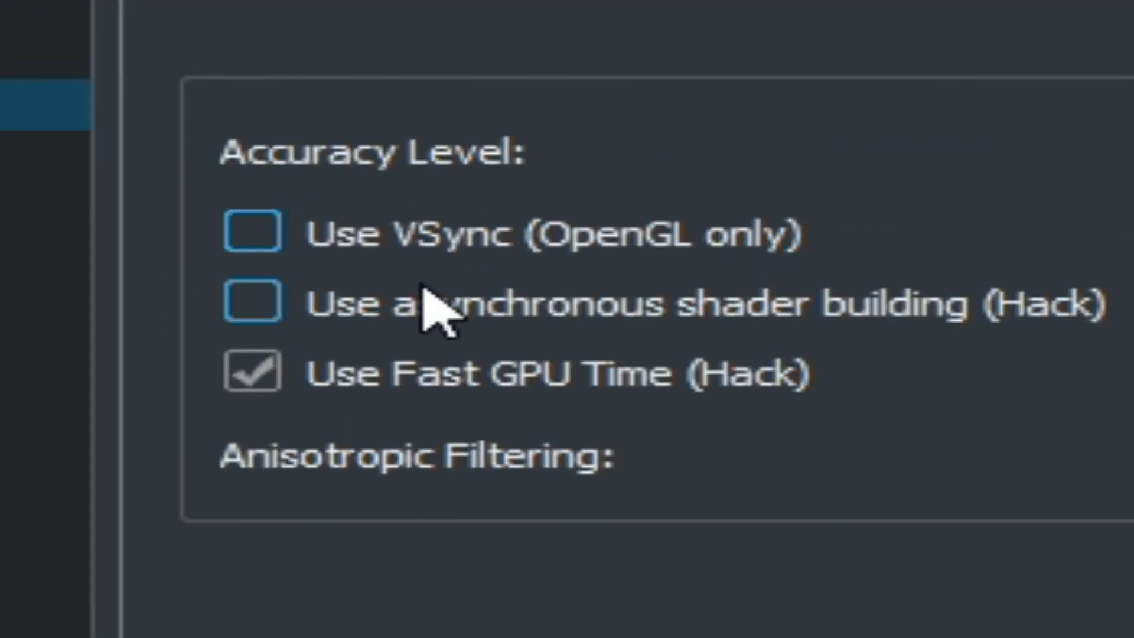
mouse_move(405, 253)
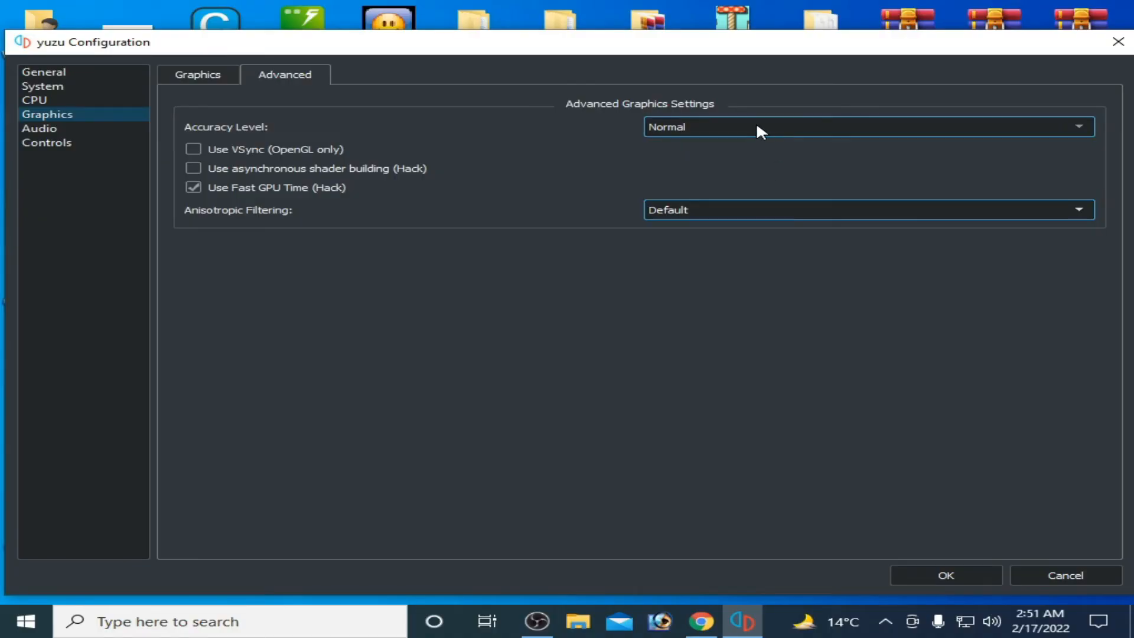
click(864, 126)
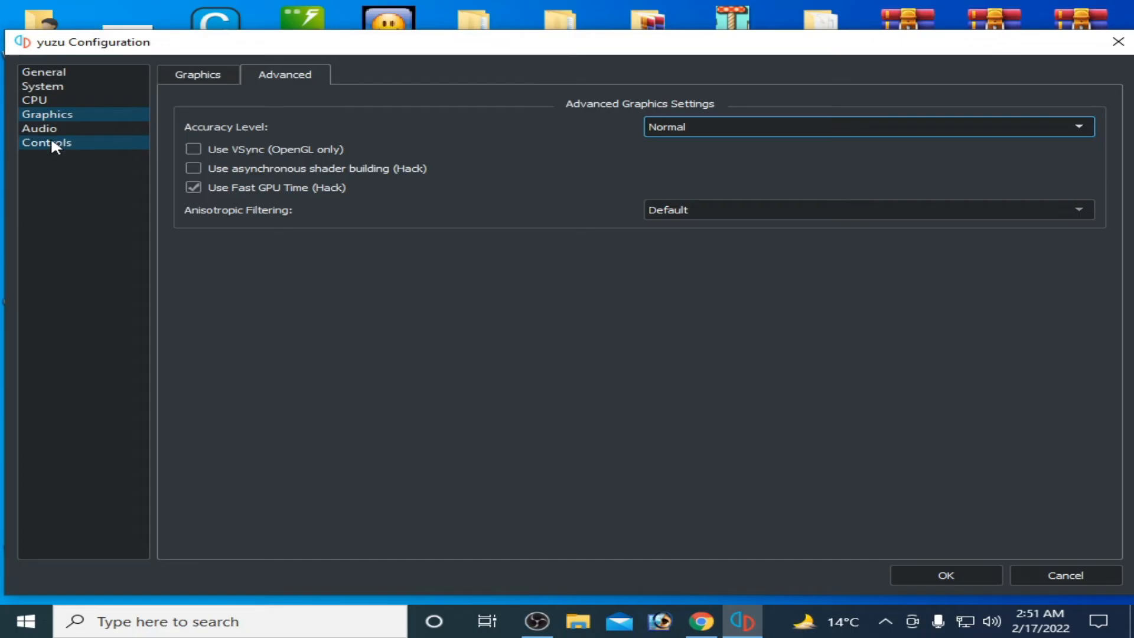
click(46, 143)
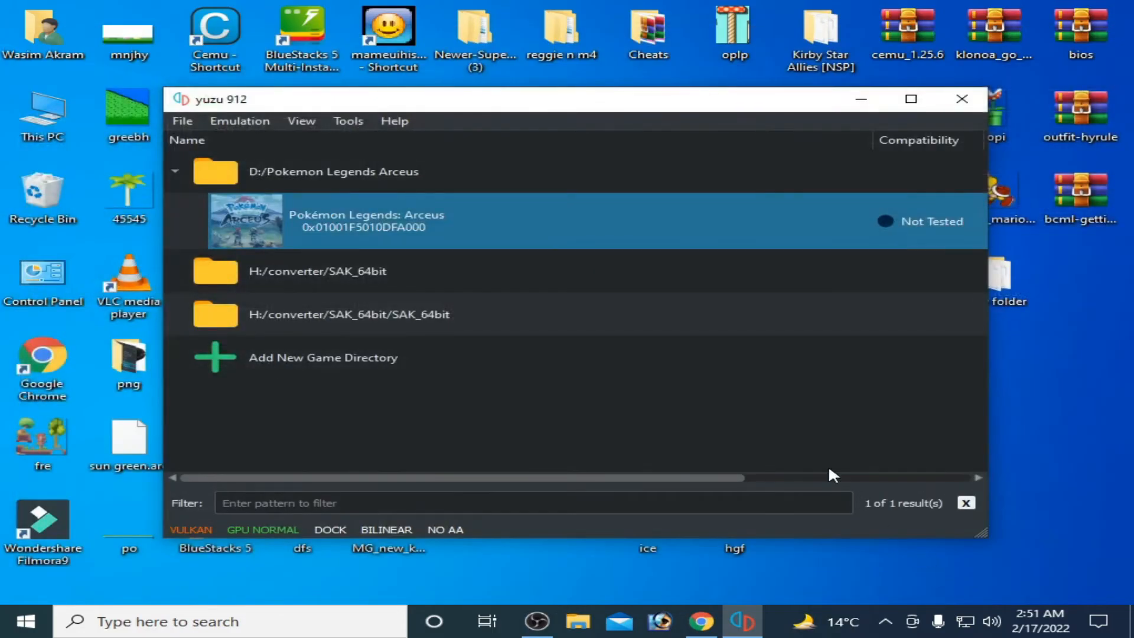
right_click(364, 224)
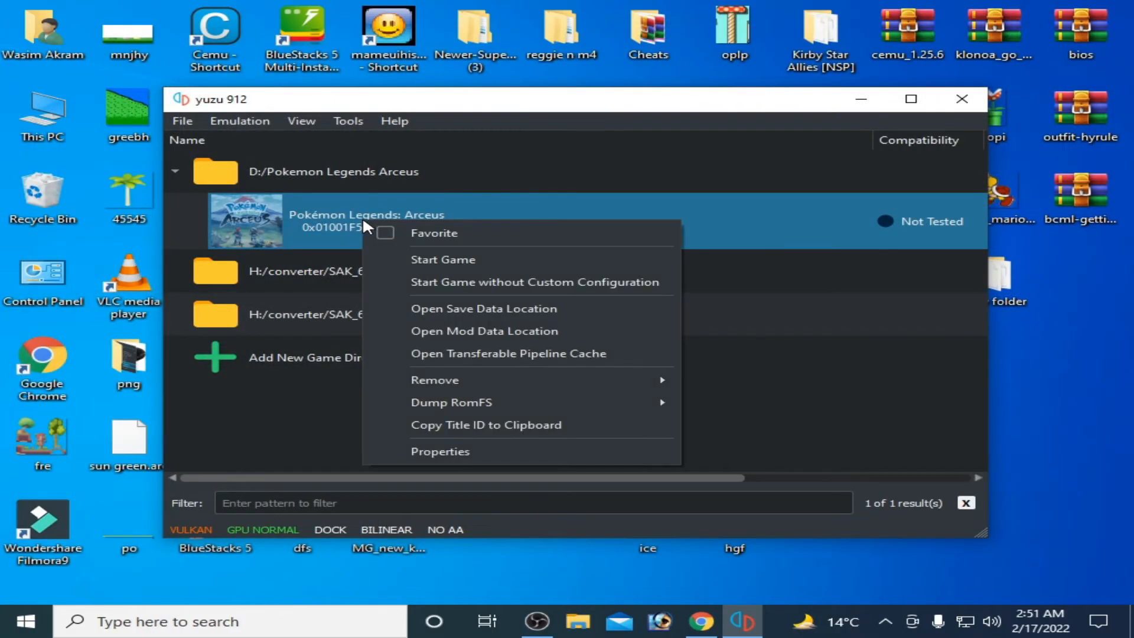
click(441, 460)
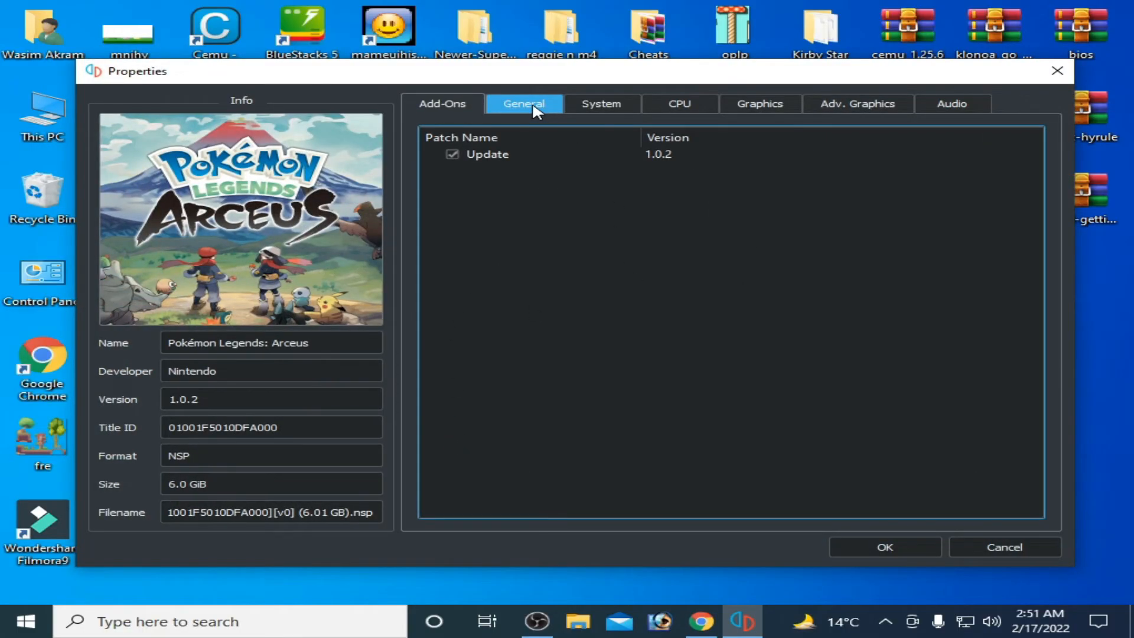
click(678, 104)
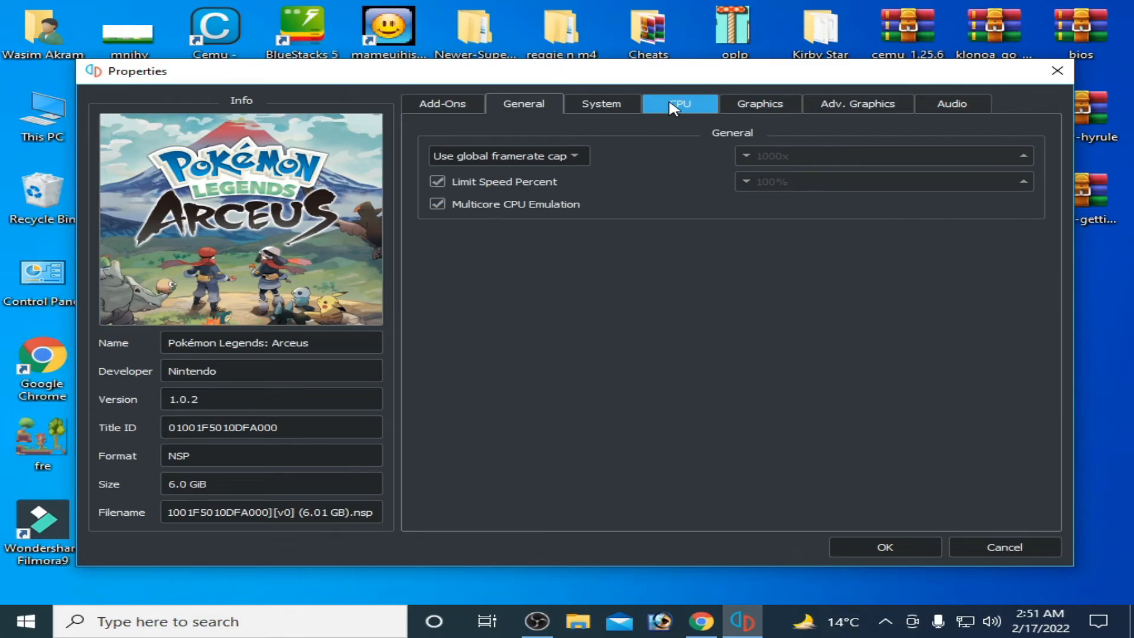
click(759, 104)
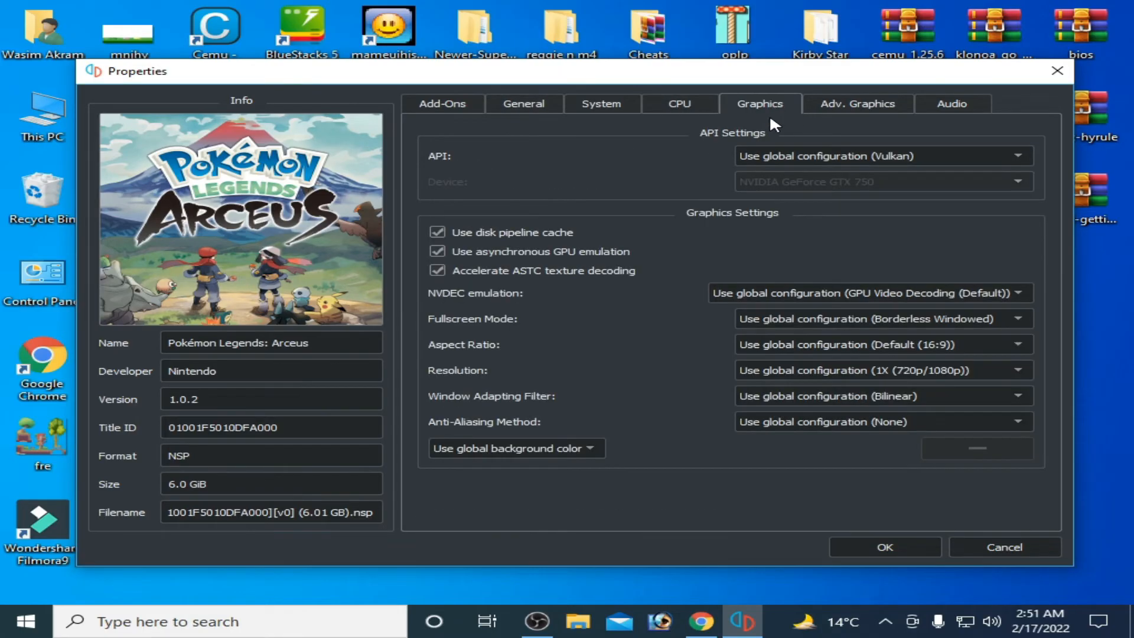
mouse_move(665, 440)
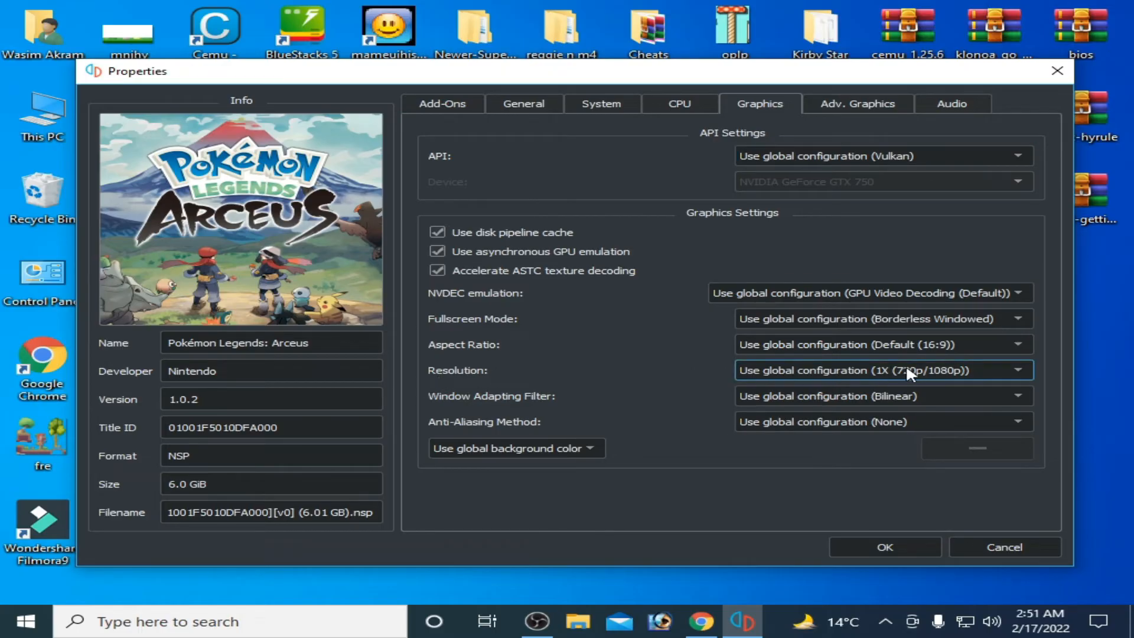
click(857, 104)
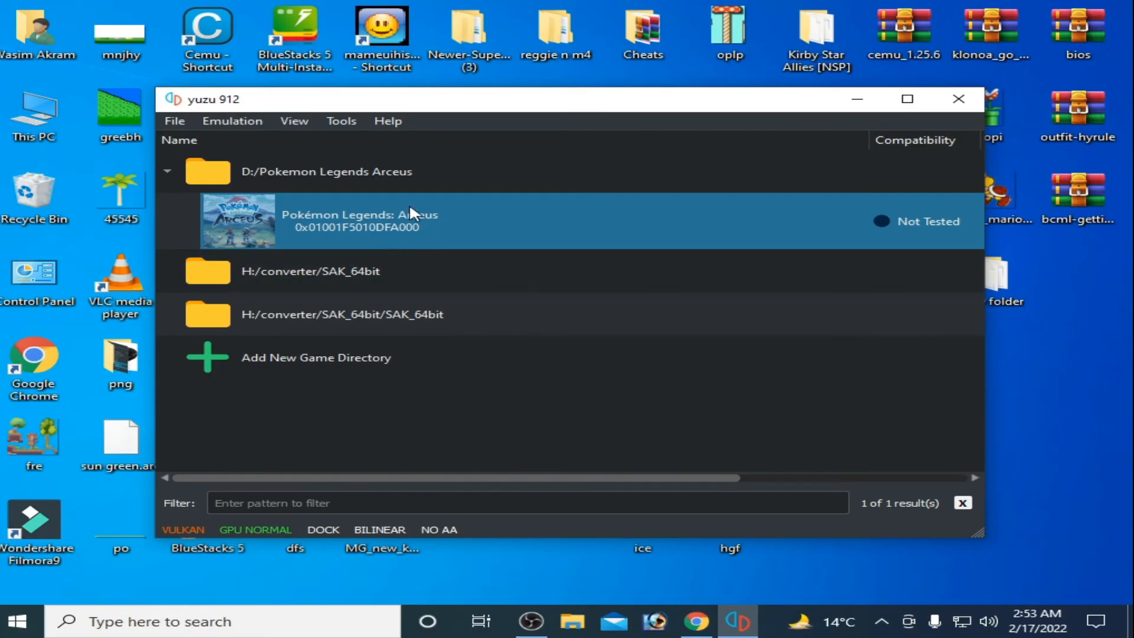
mouse_move(388, 221)
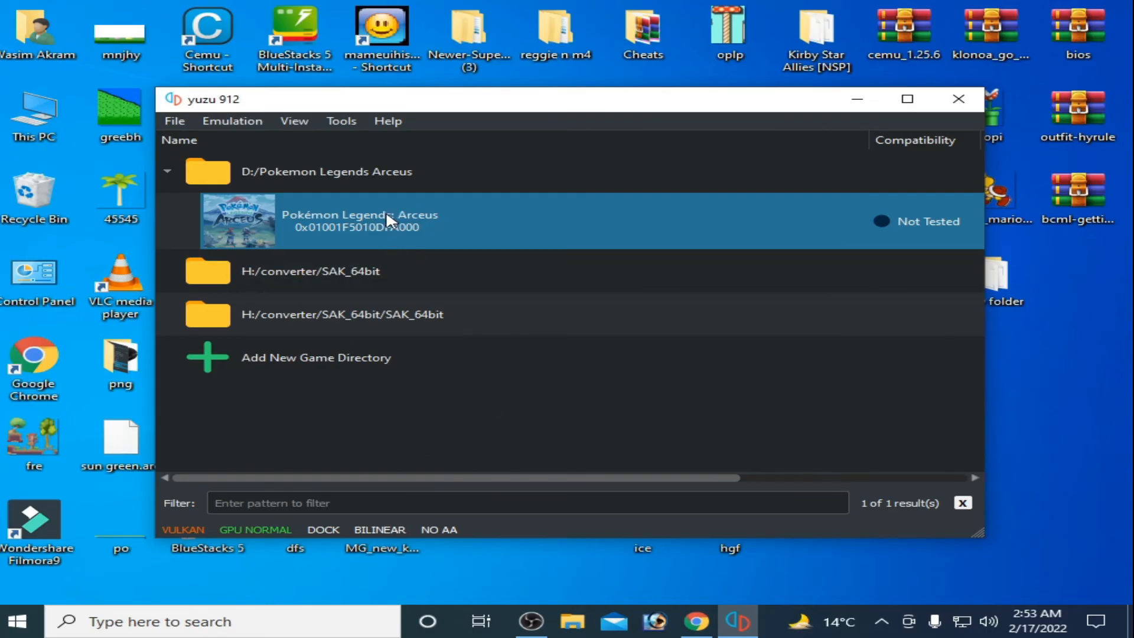
- Show Pokémon Legends: Arceus's Add-Ons properties listing the Update 1.0.2 patch
right_click(357, 221)
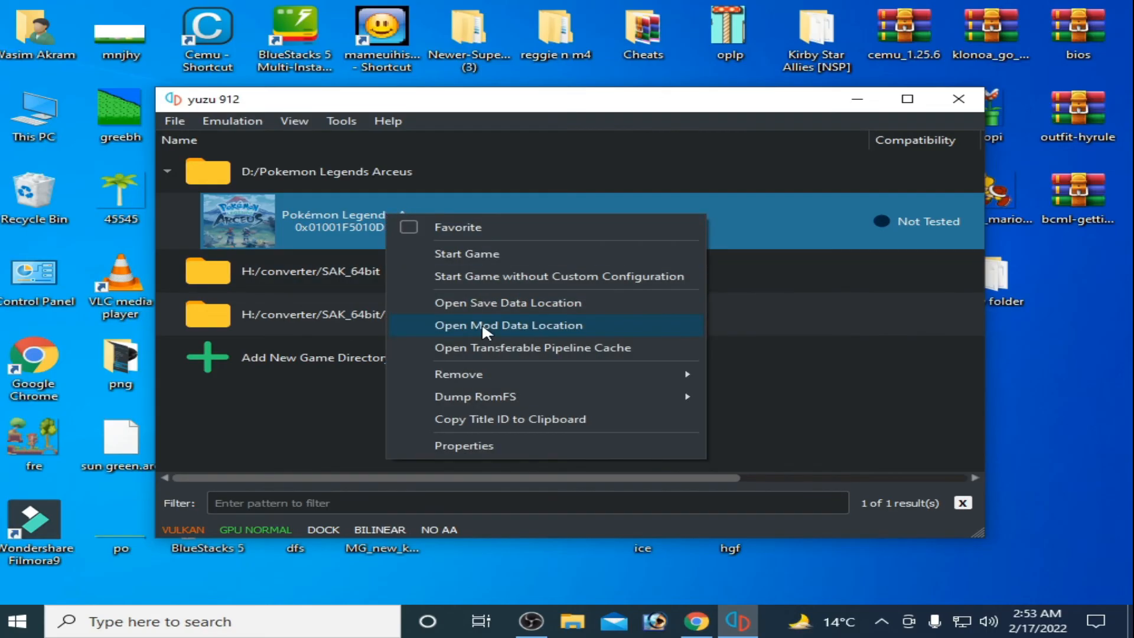
click(508, 325)
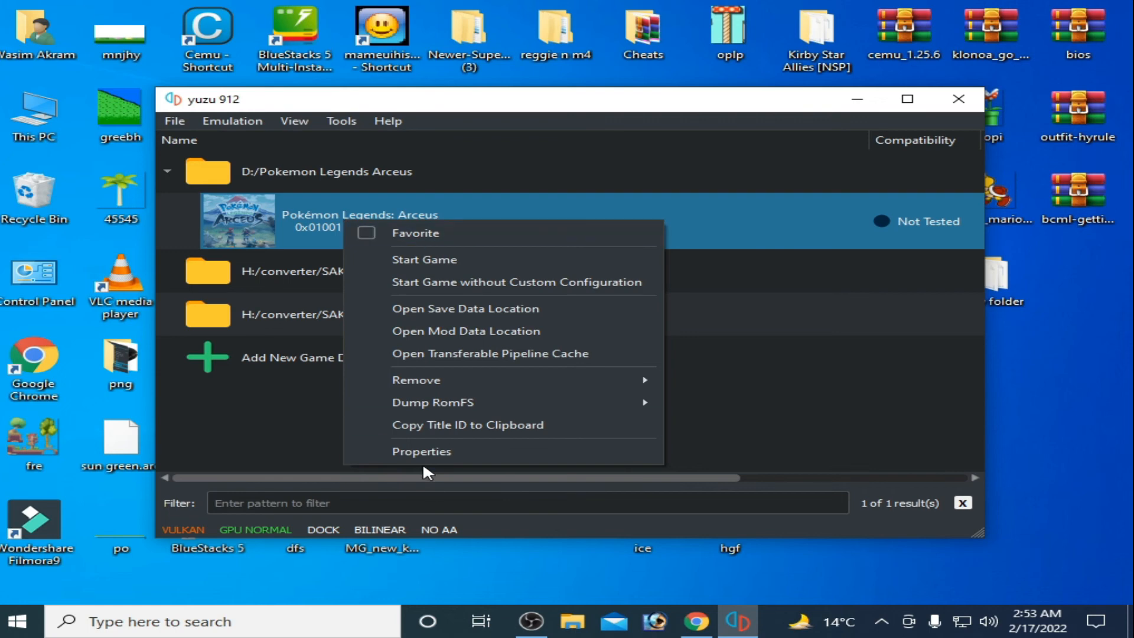
click(422, 450)
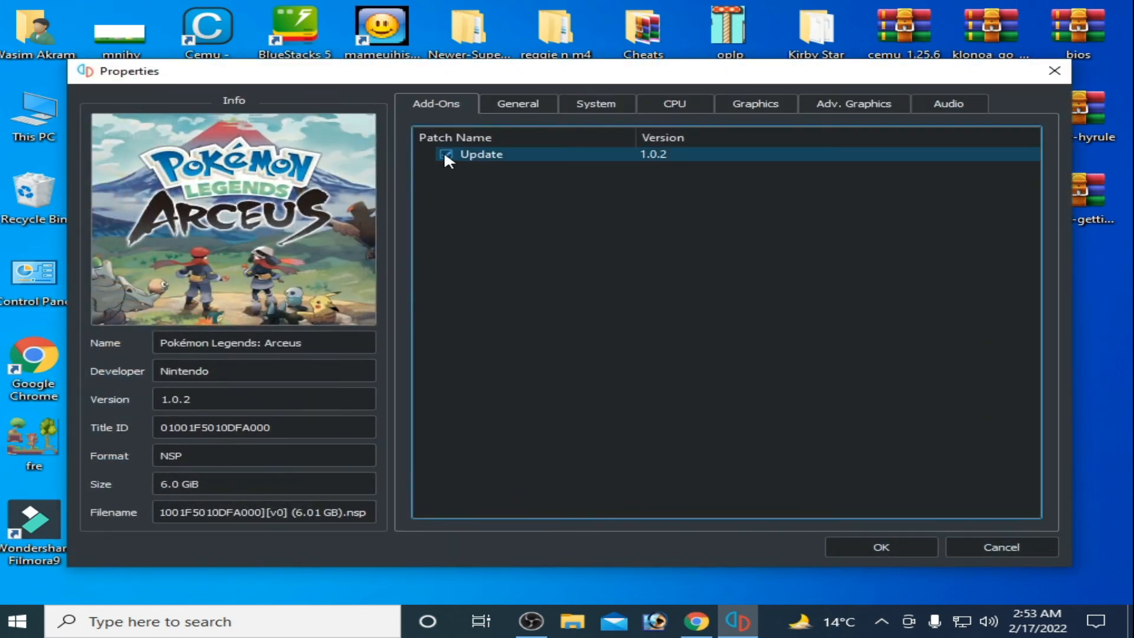